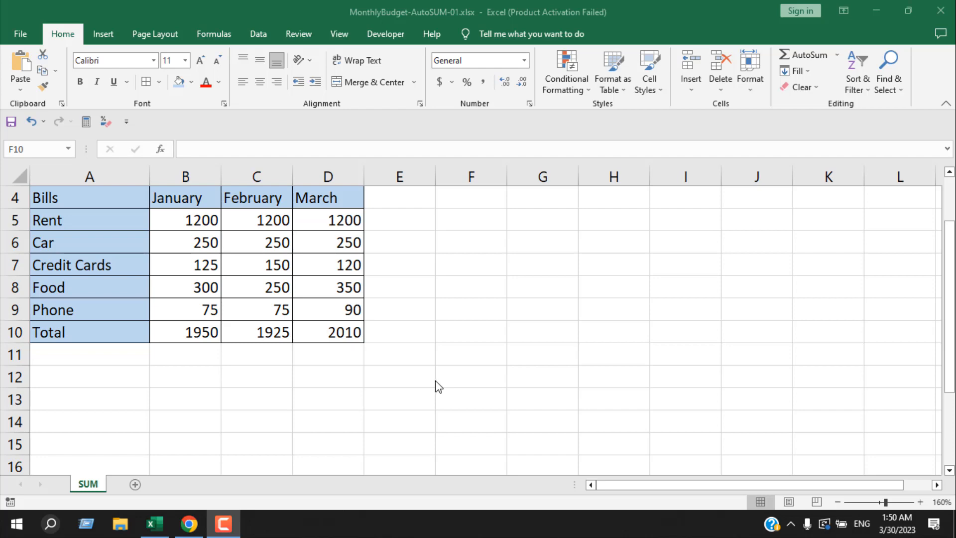
mouse_move(212, 286)
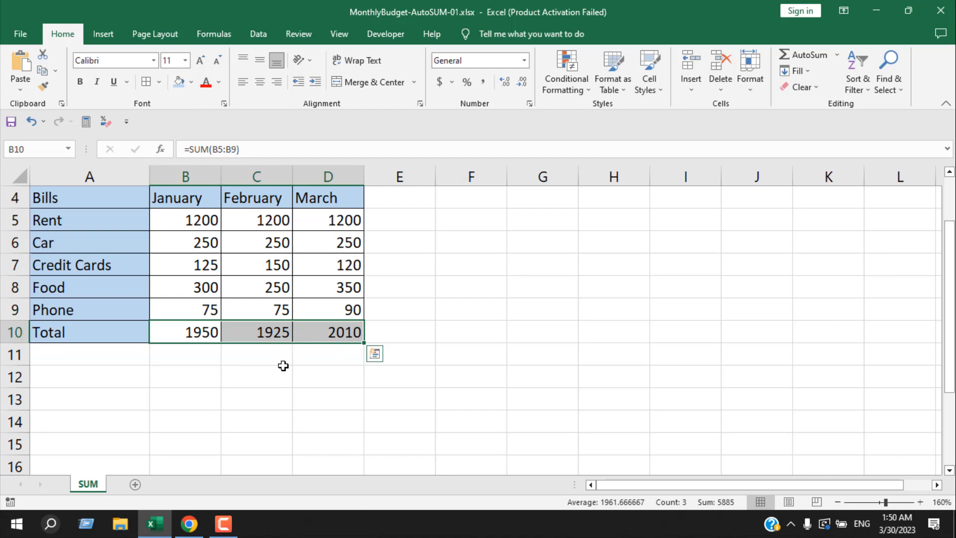
mouse_move(244, 339)
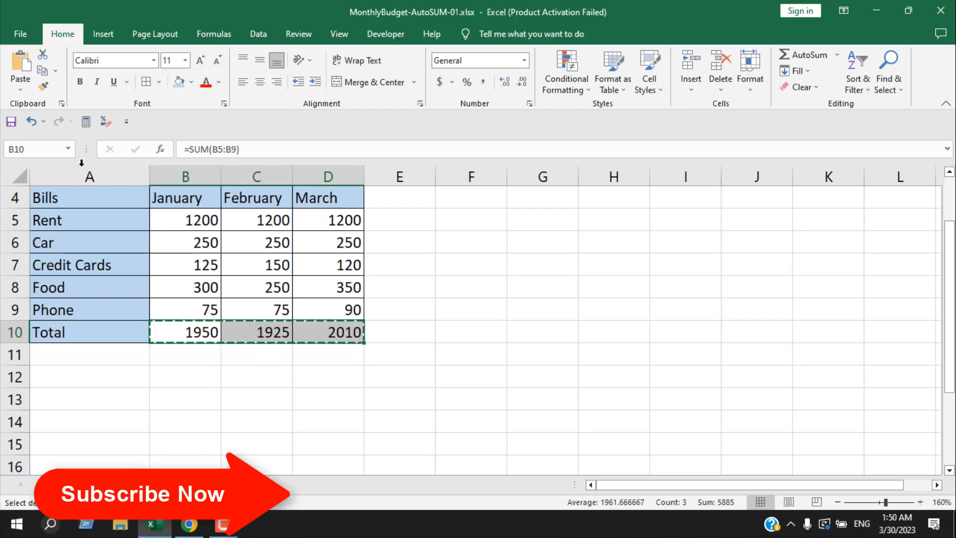
mouse_move(20, 69)
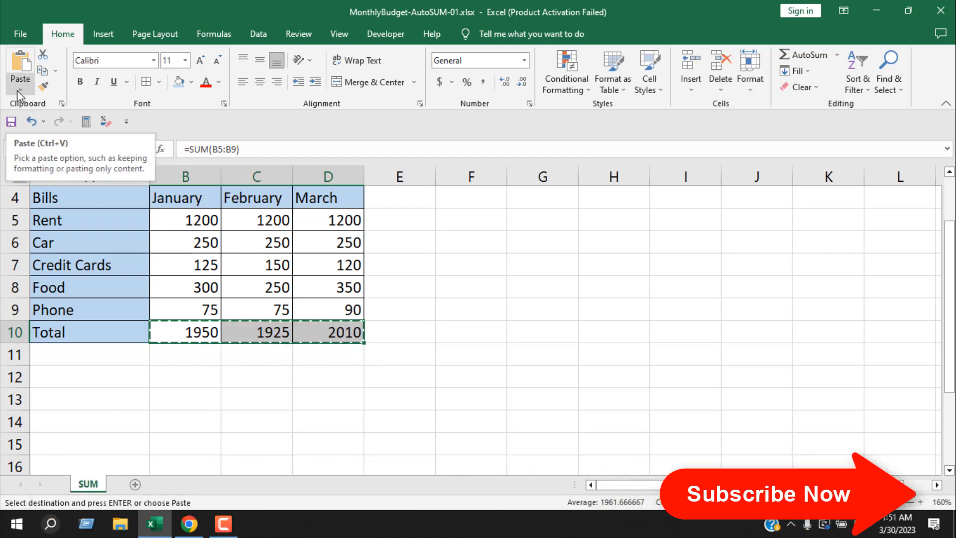
Copy the Total row B10:D10 (1950, 1925, 2010) and review the available paste choices
click(20, 72)
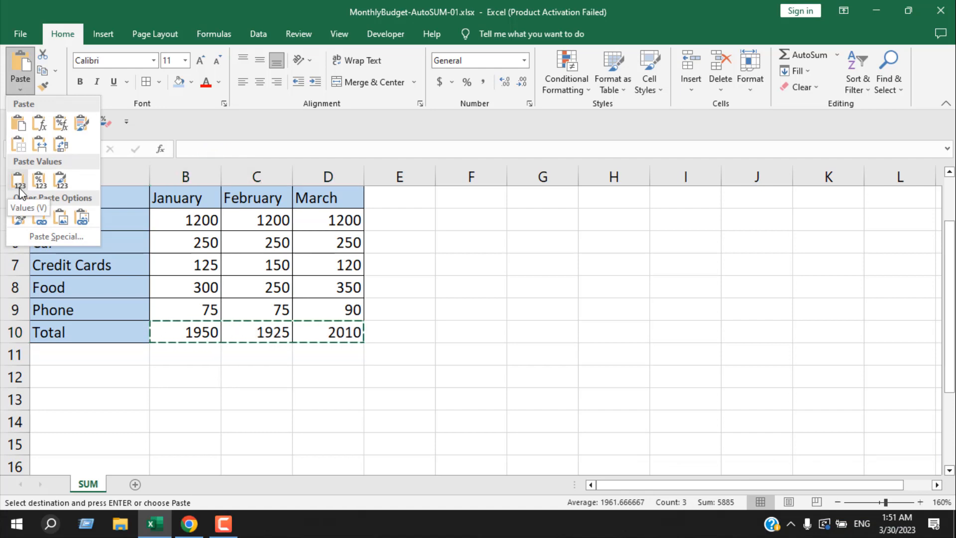
click(18, 177)
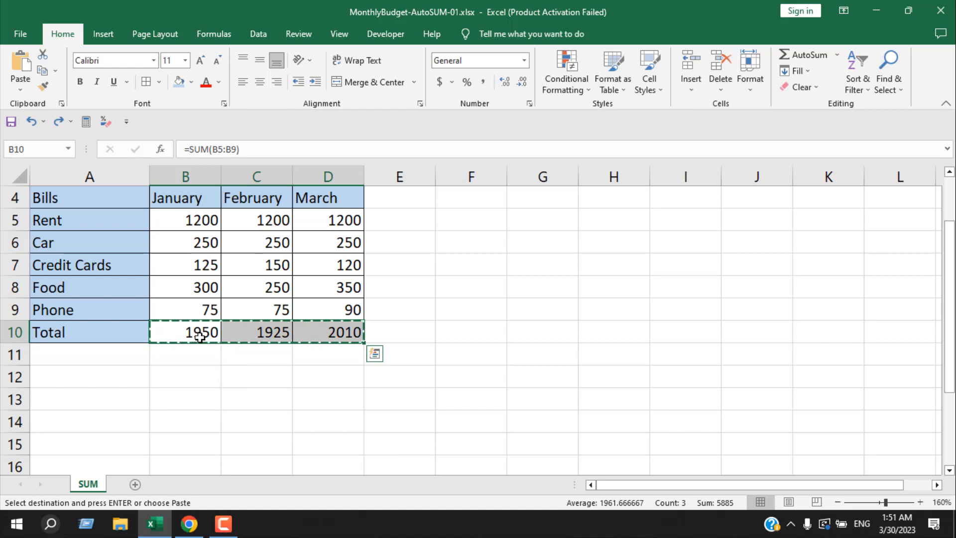
Paste B10:D10 back as Values so the totals become static numbers instead of SUM formulas
right_click(201, 333)
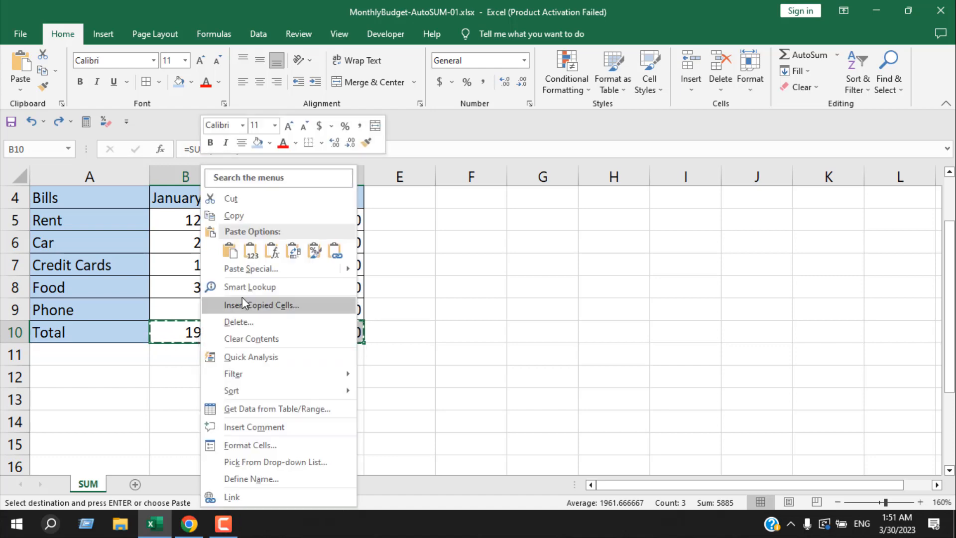
mouse_move(250, 251)
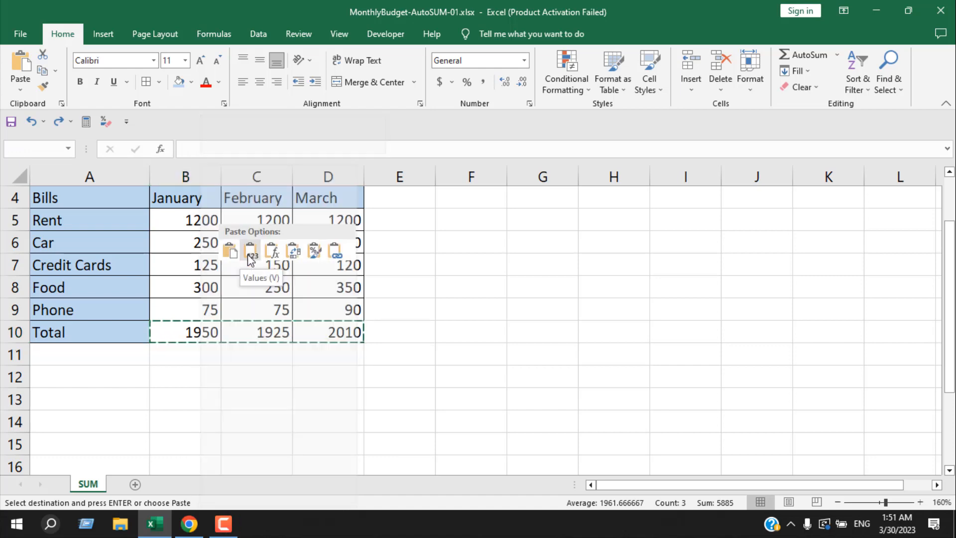
click(250, 251)
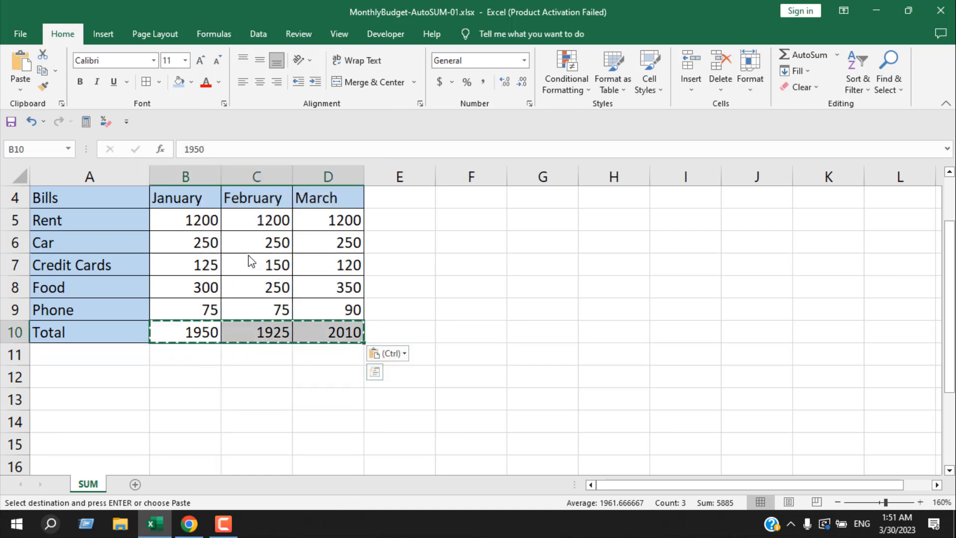